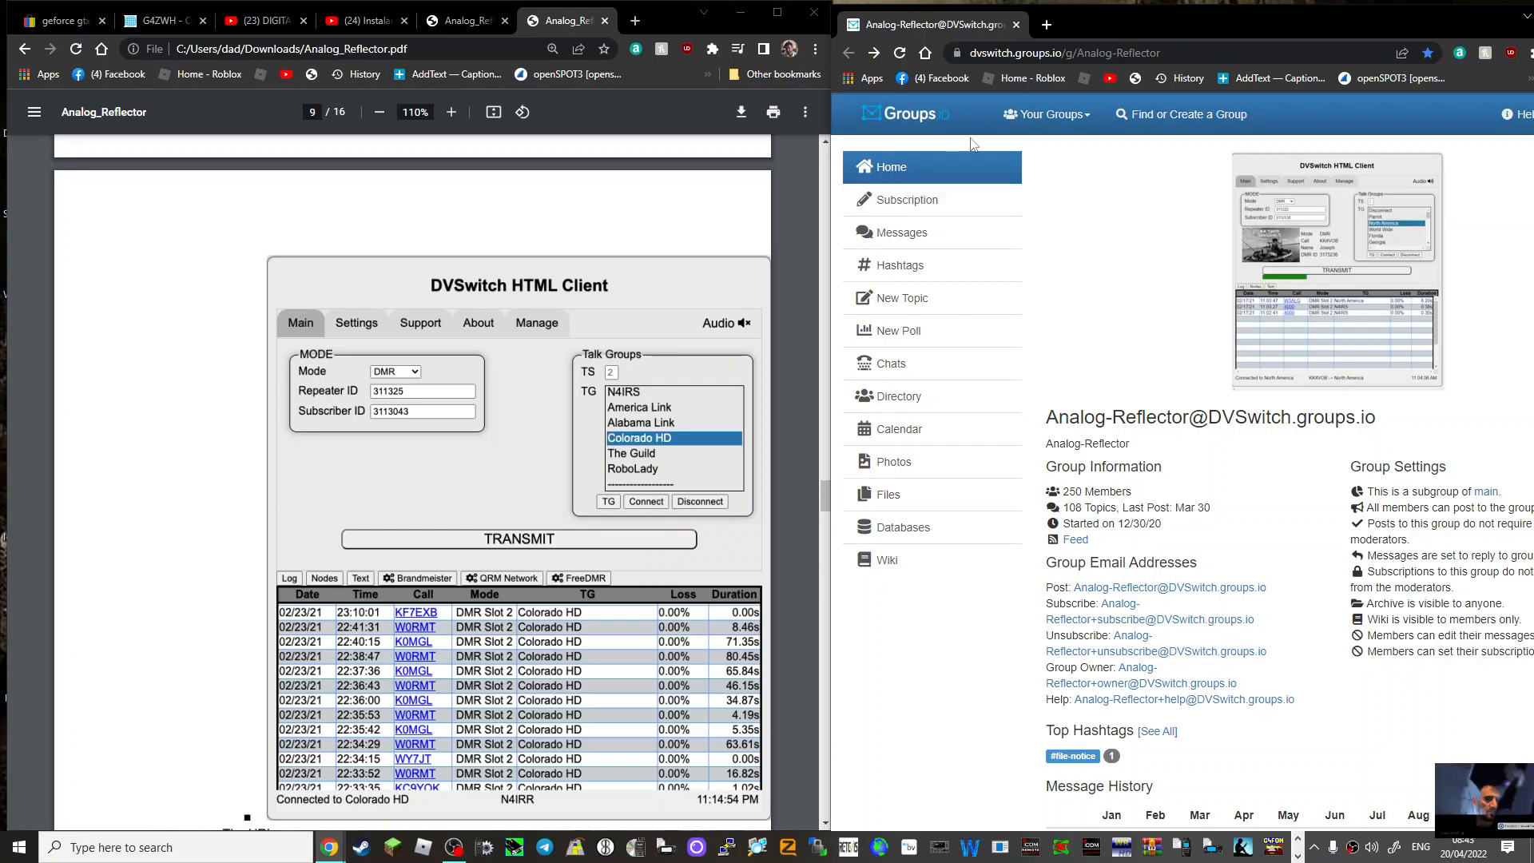
mouse_move(527, 255)
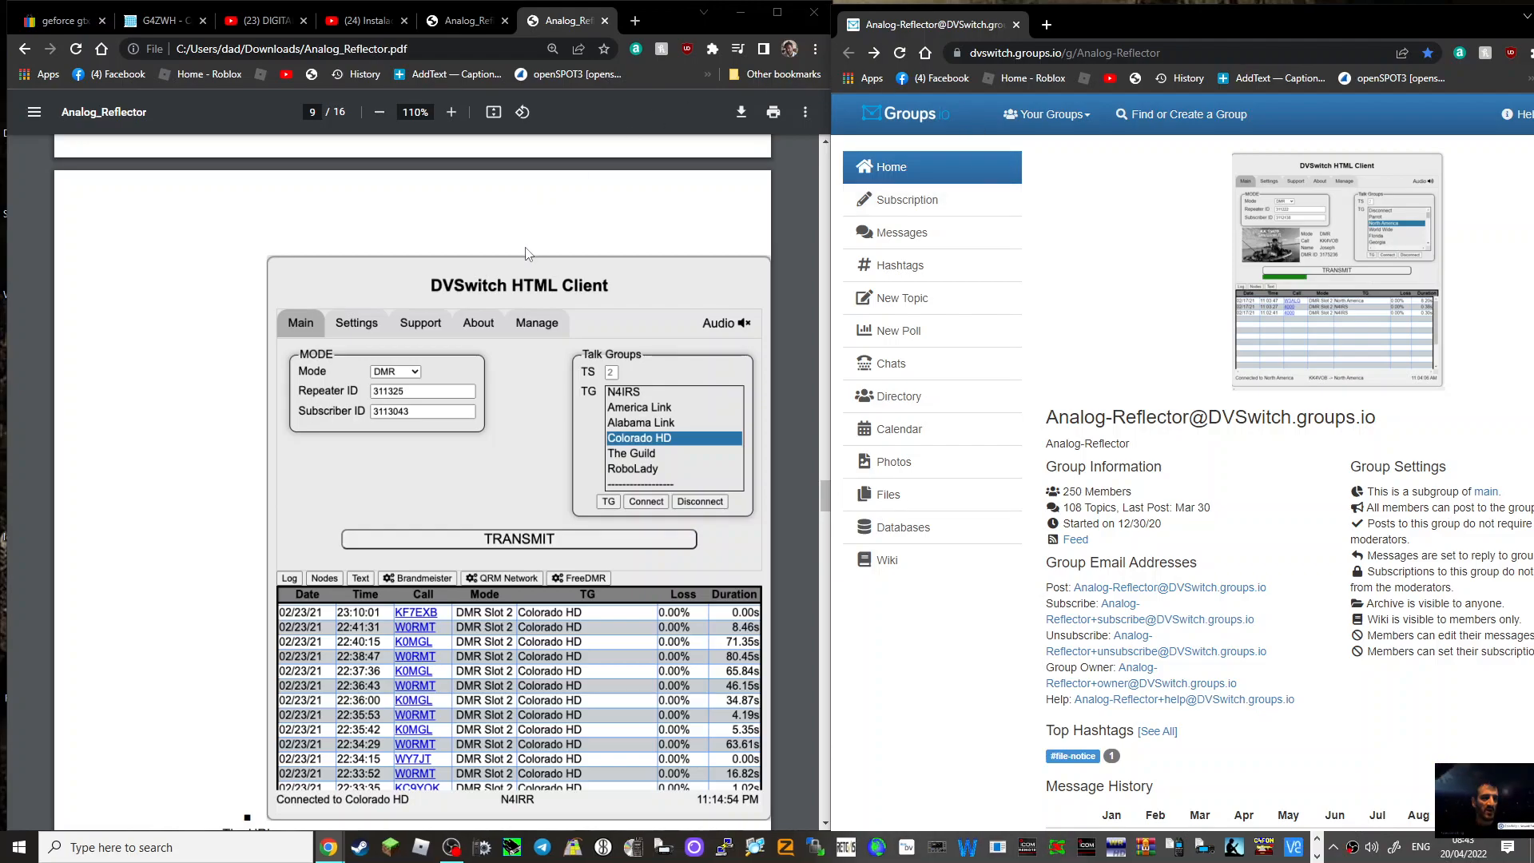
mouse_move(426, 313)
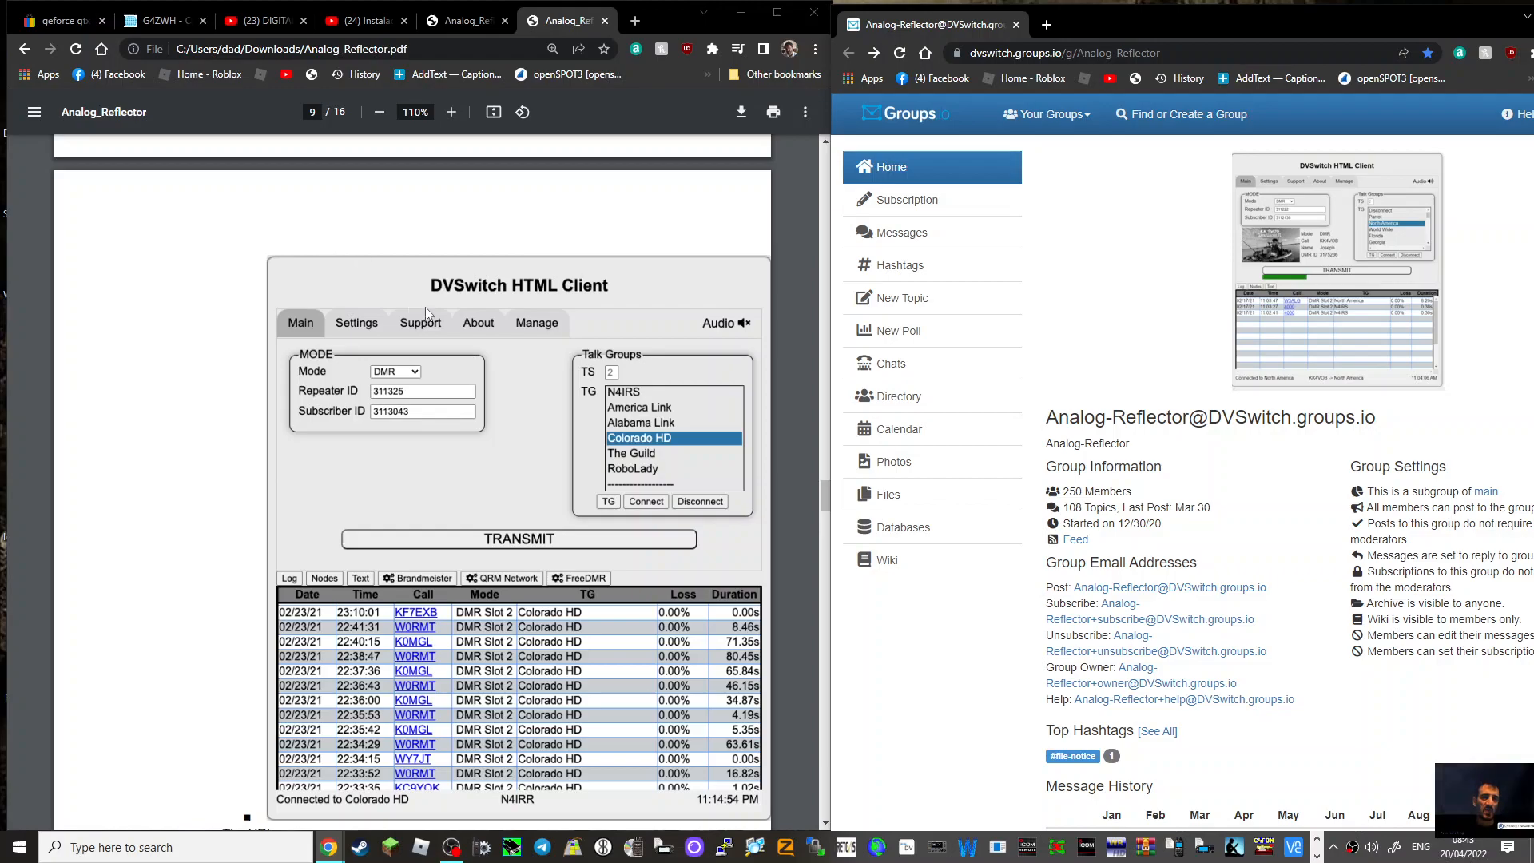
mouse_move(607, 332)
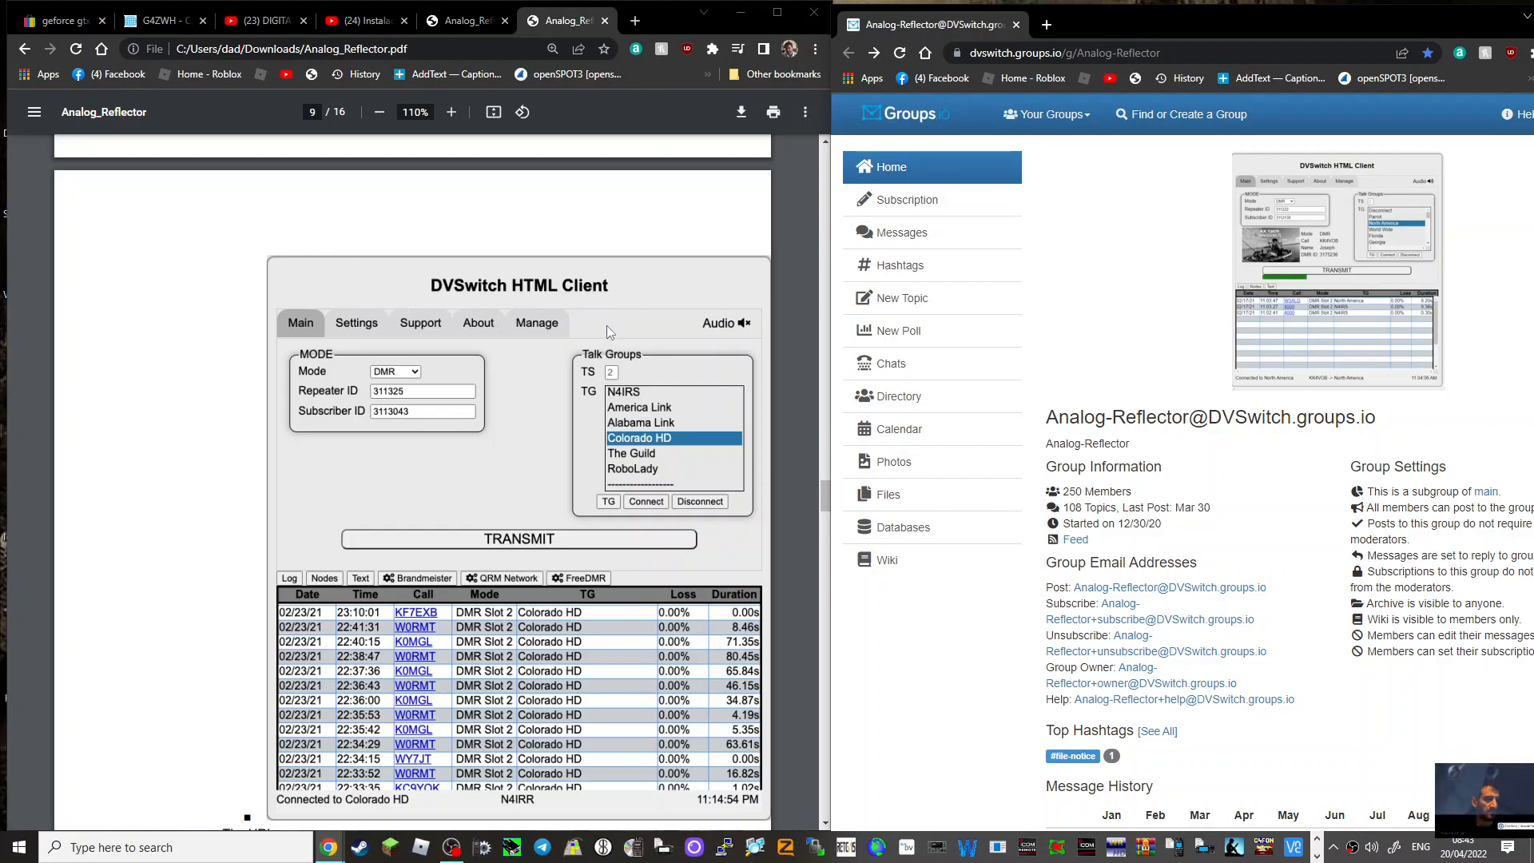
Scroll the manual slightly, then switch to the Spanish DVSwitch installation video on YouTube
scroll(down, 3)
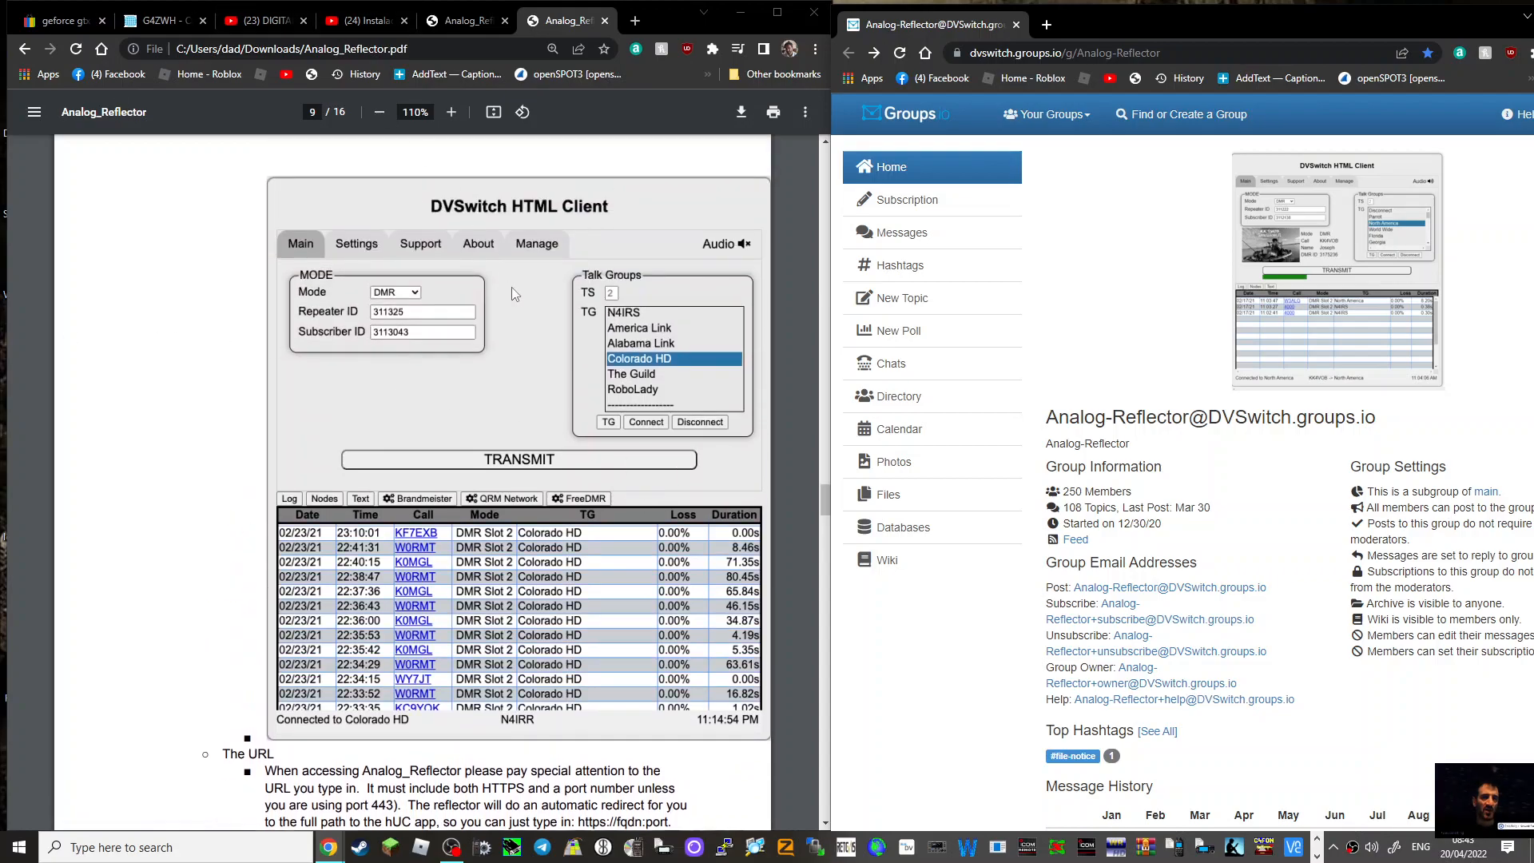
click(361, 21)
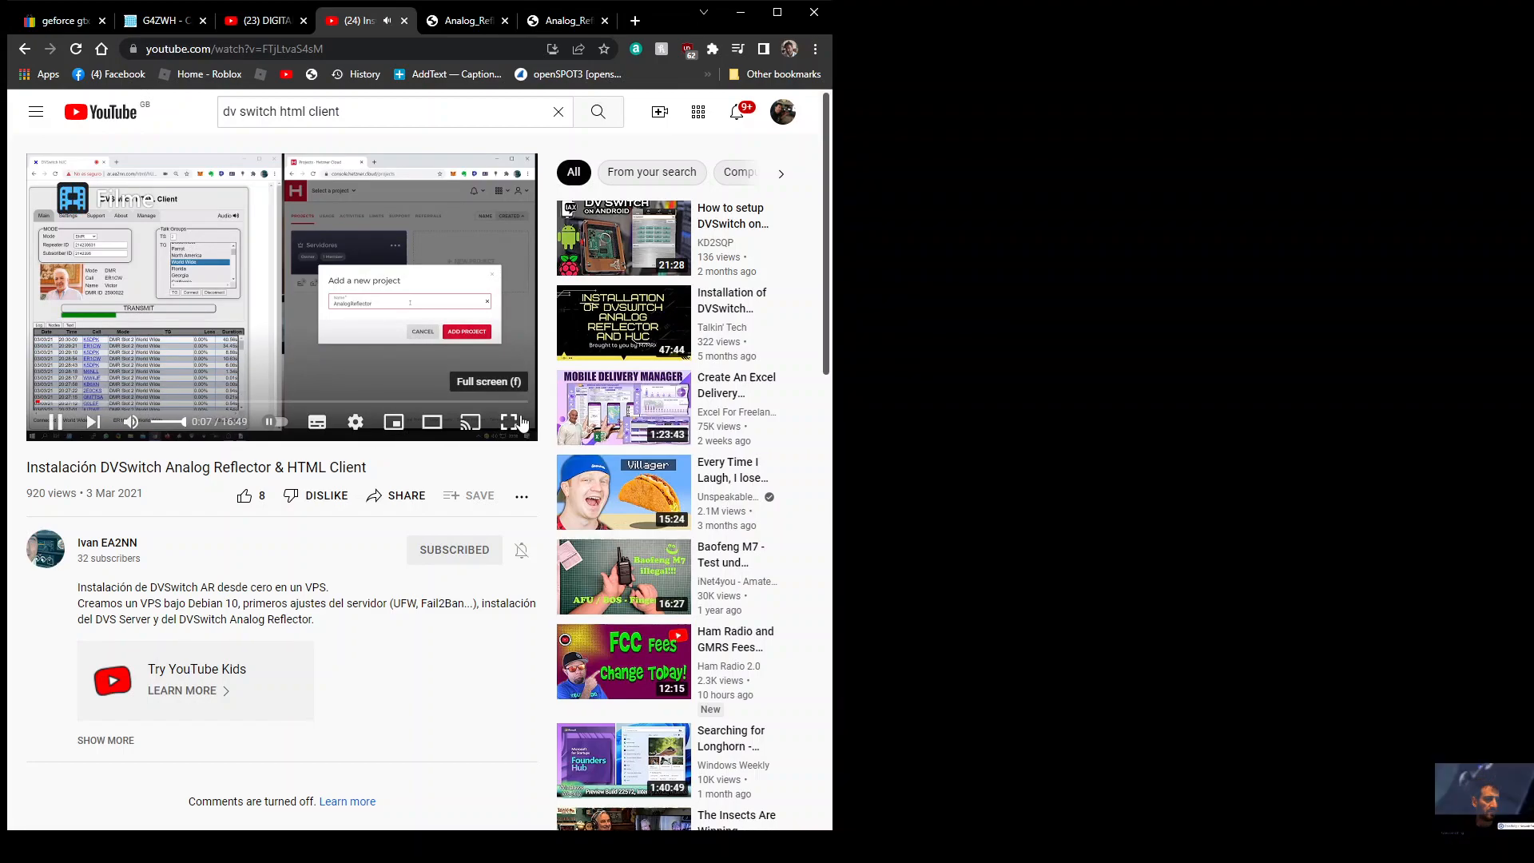
Briefly view the video full screen, then return to the Analog_Reflector manual's title page
click(510, 421)
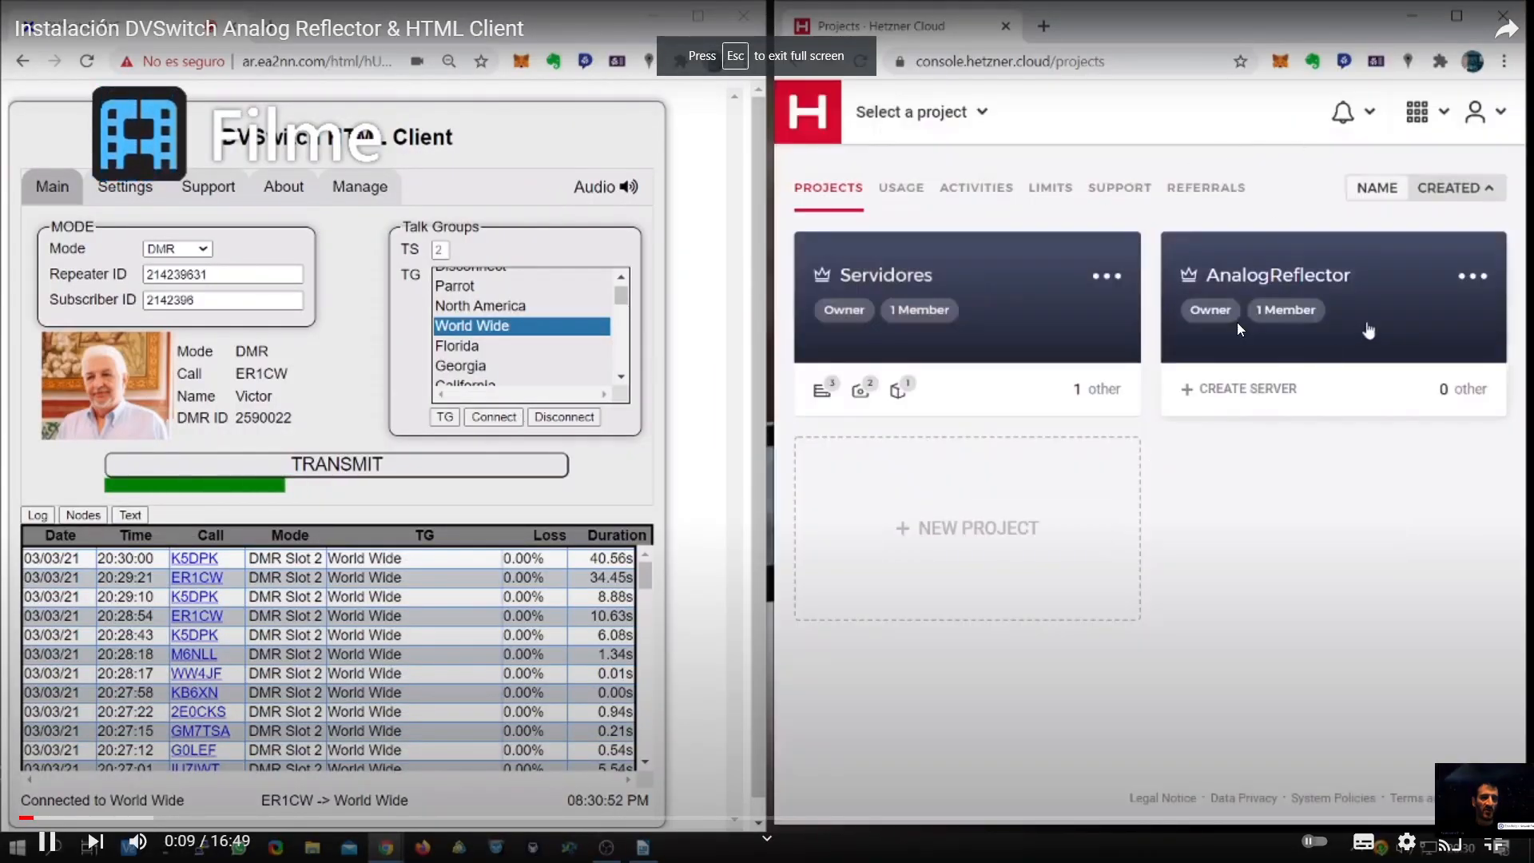
click(1331, 294)
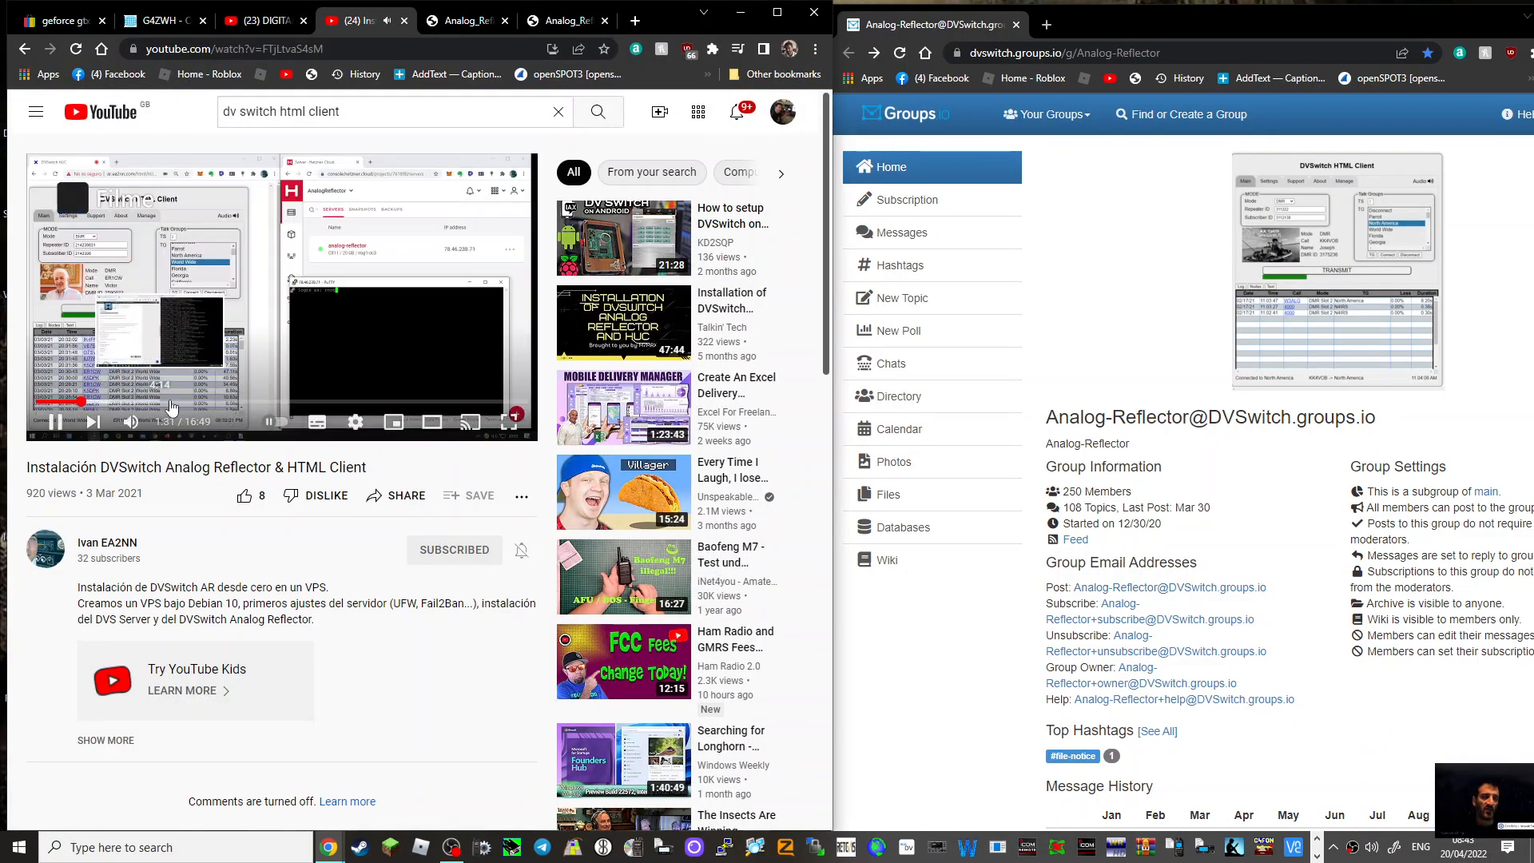
click(332, 399)
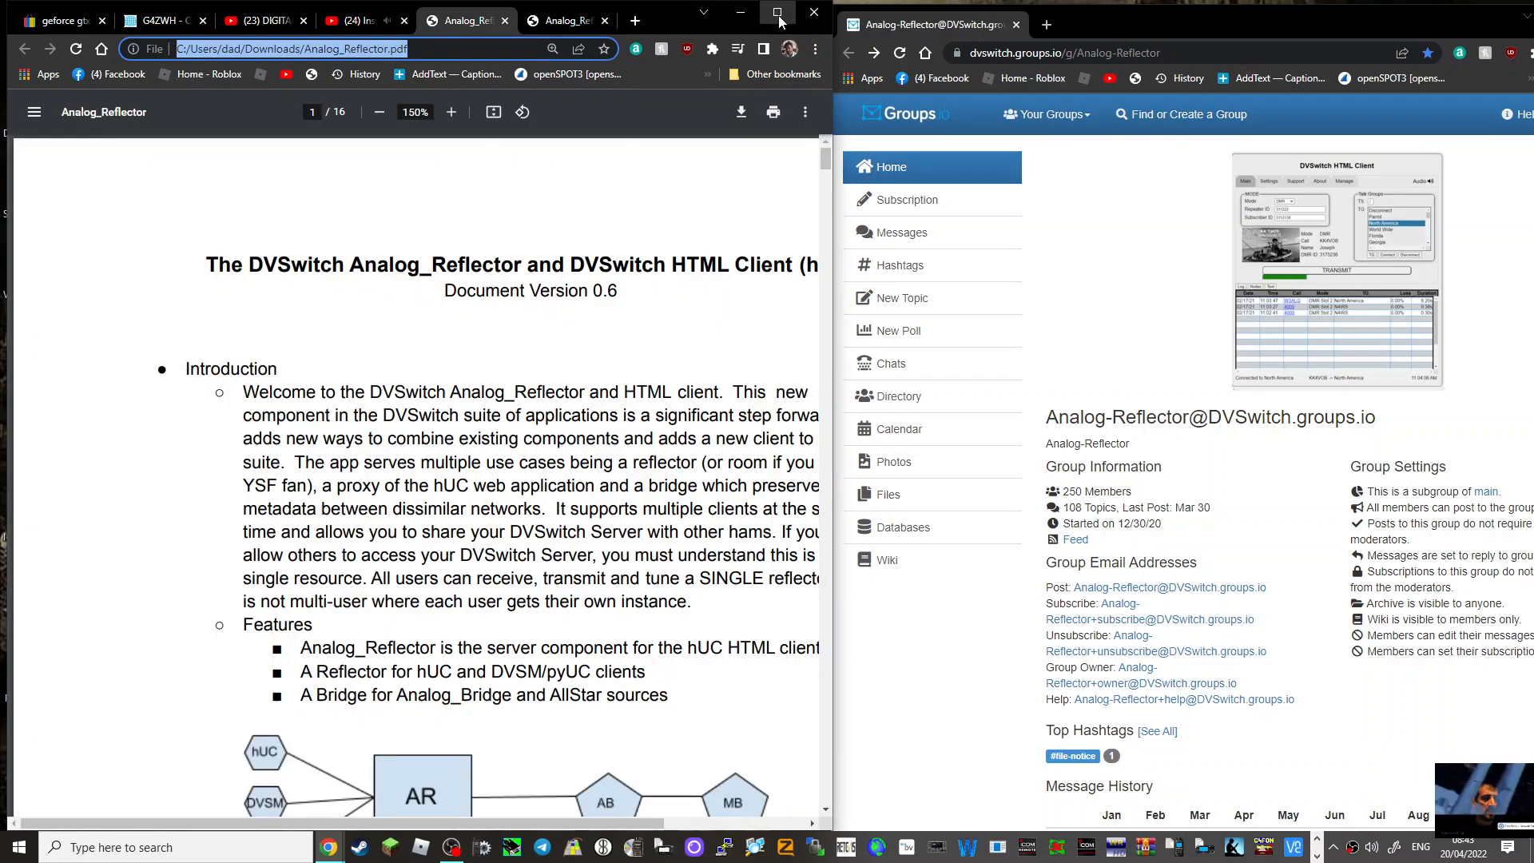
Maximize the manual, scroll to page 9's URL and login notes, then restore it to half screen
click(777, 18)
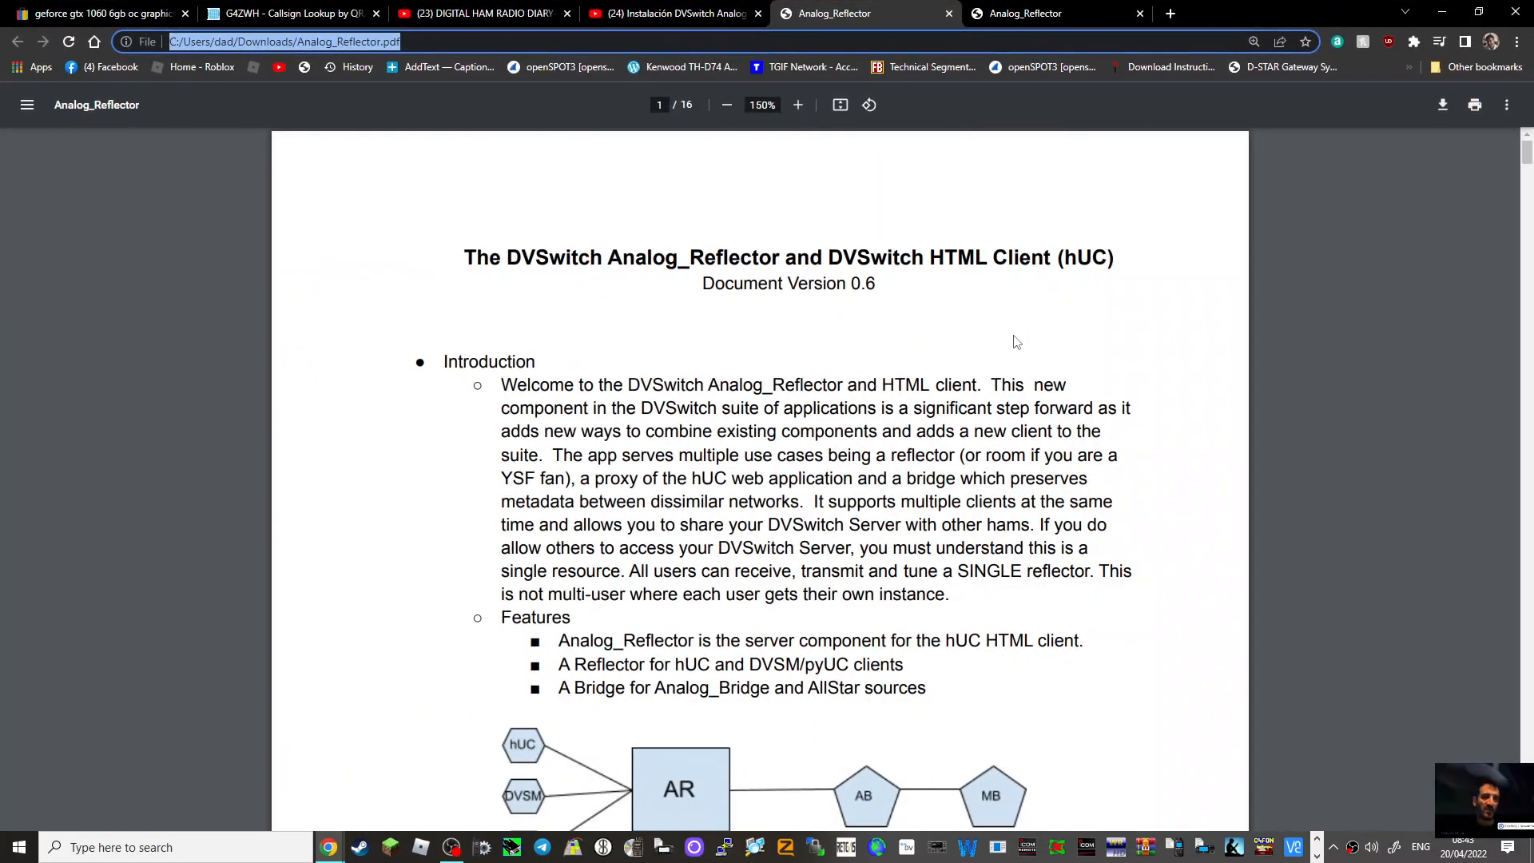
scroll(down, 3)
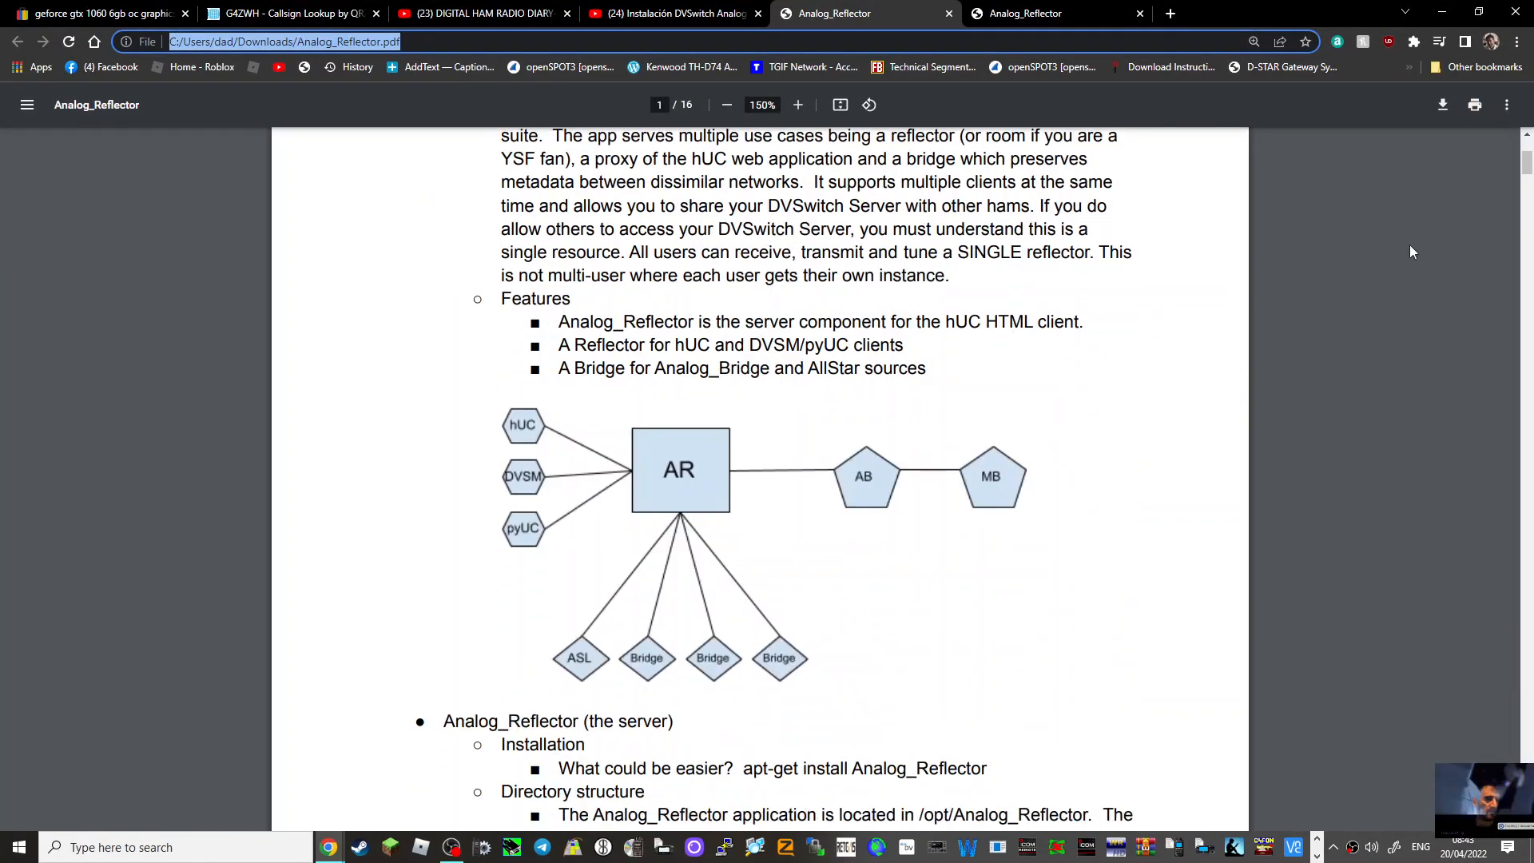
scroll(down, 3)
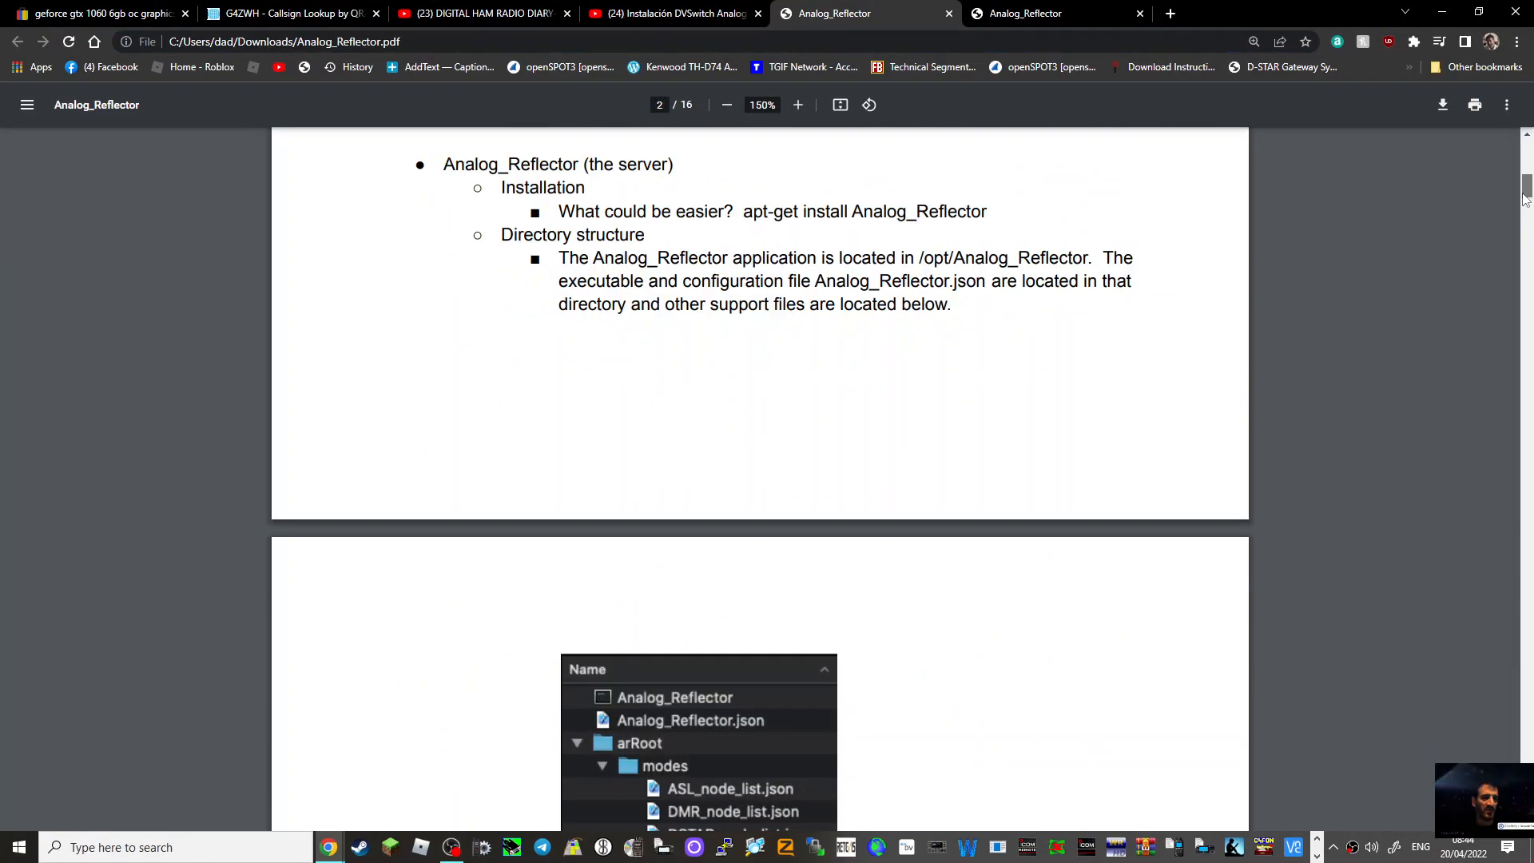
scroll(down, 3)
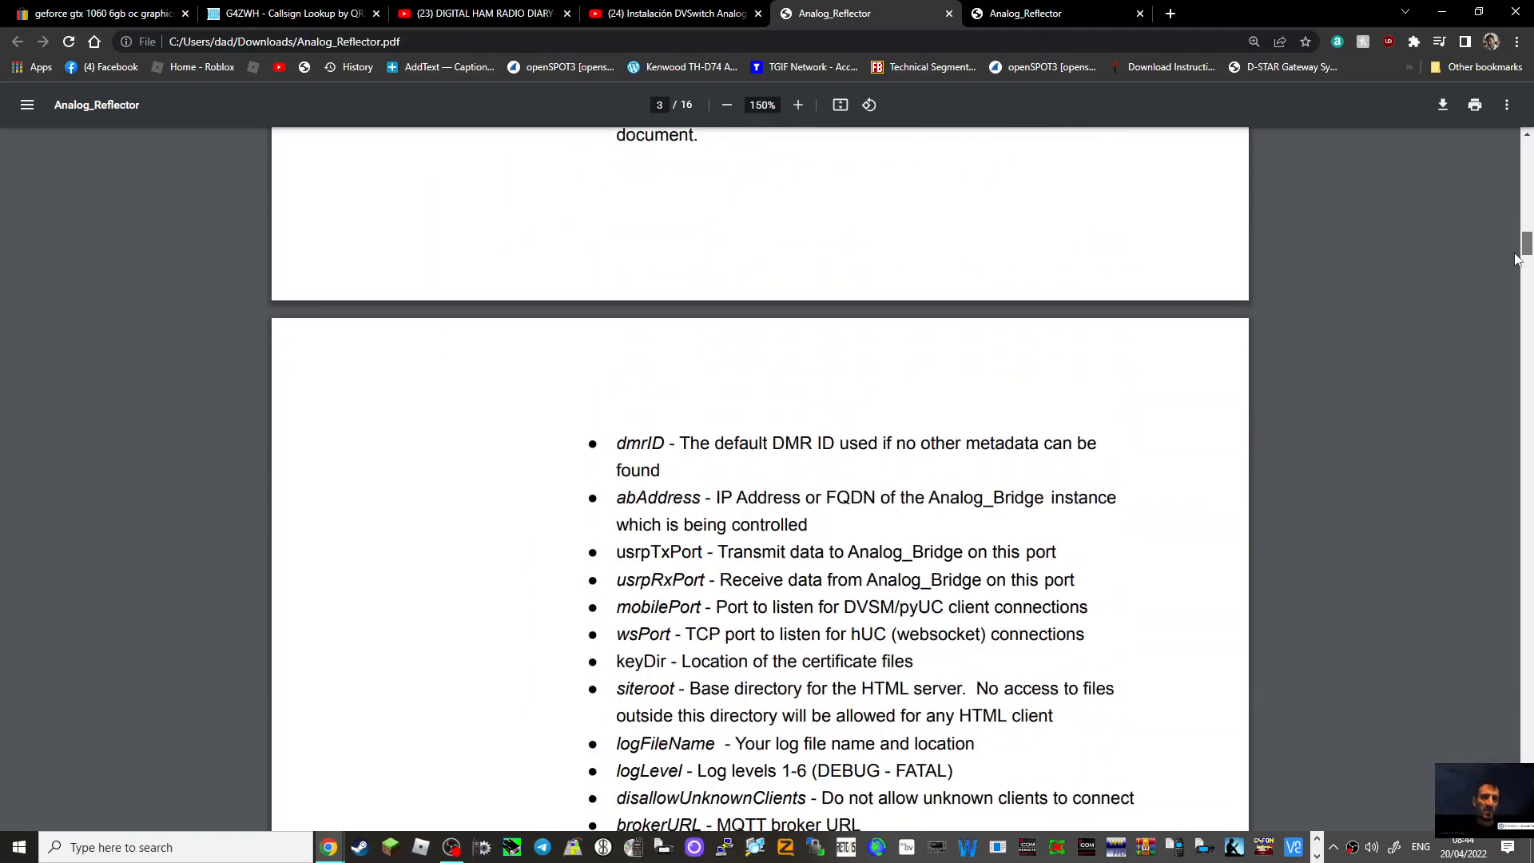
scroll(down, 3)
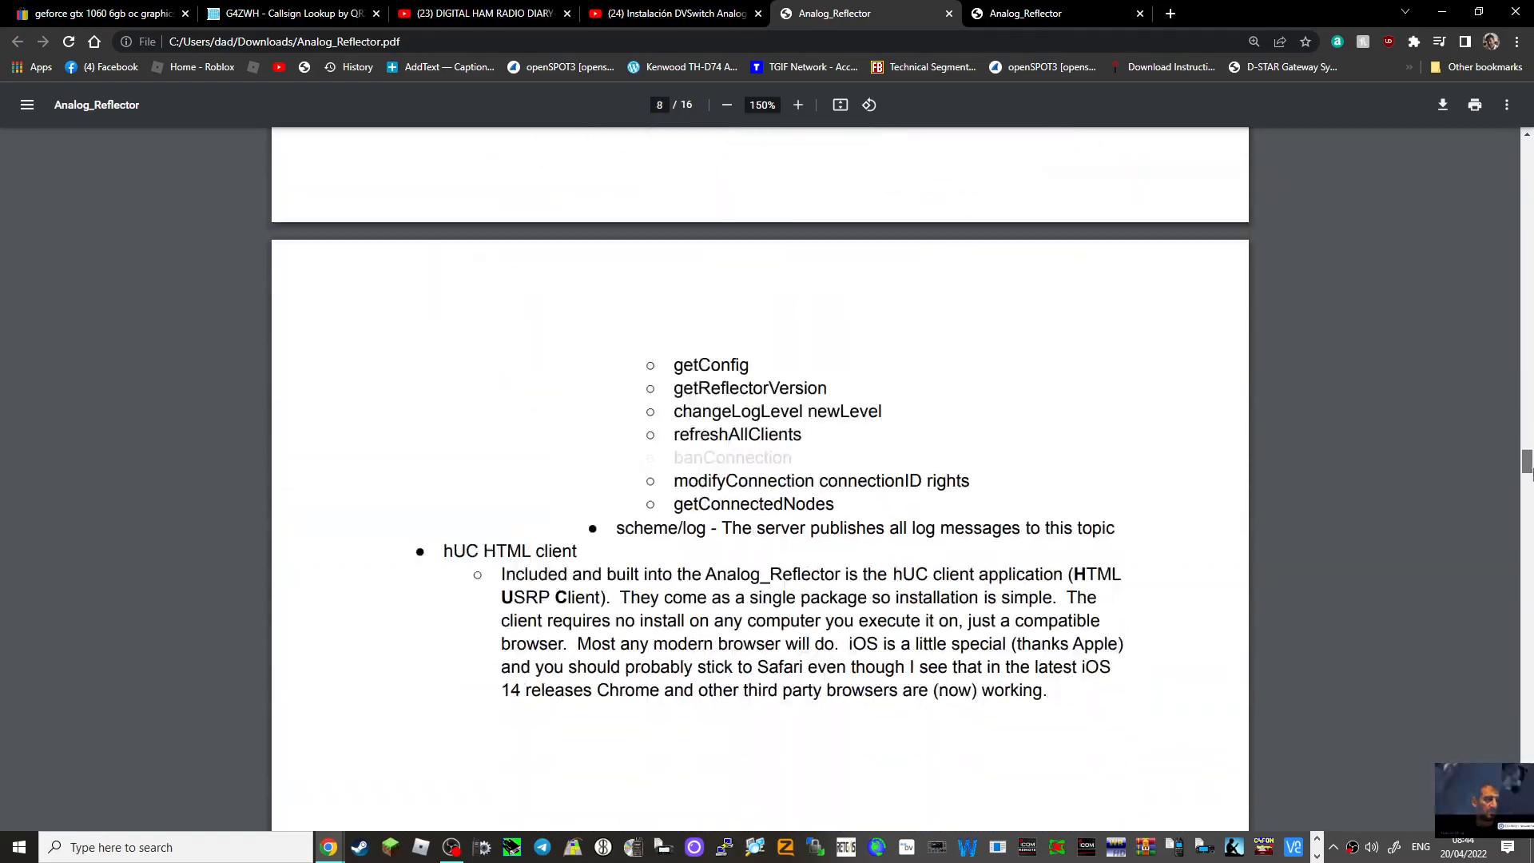
scroll(down, 3)
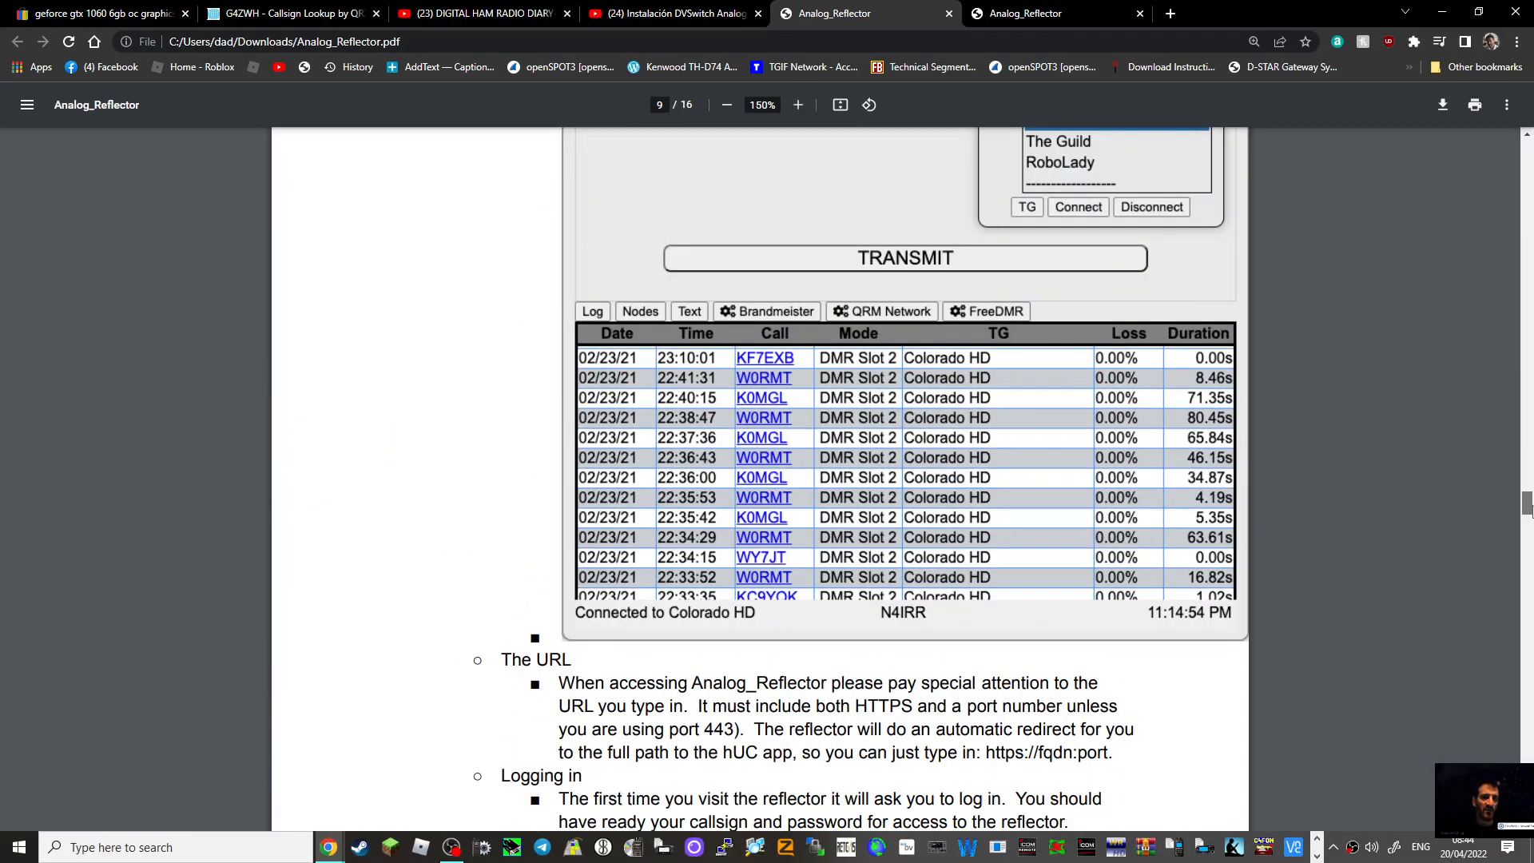
scroll(down, 3)
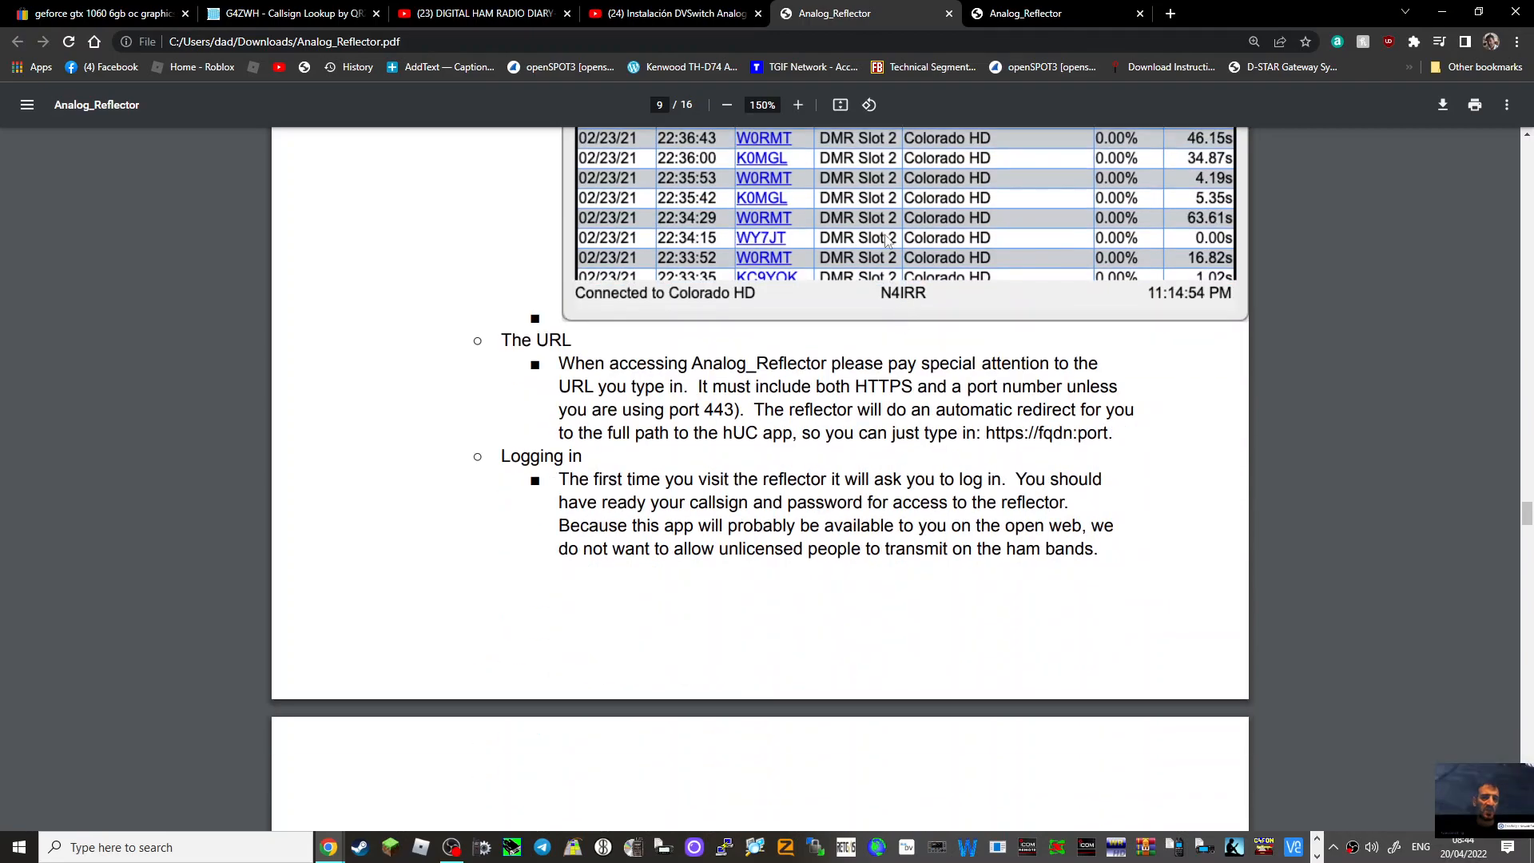
mouse_move(1230, 37)
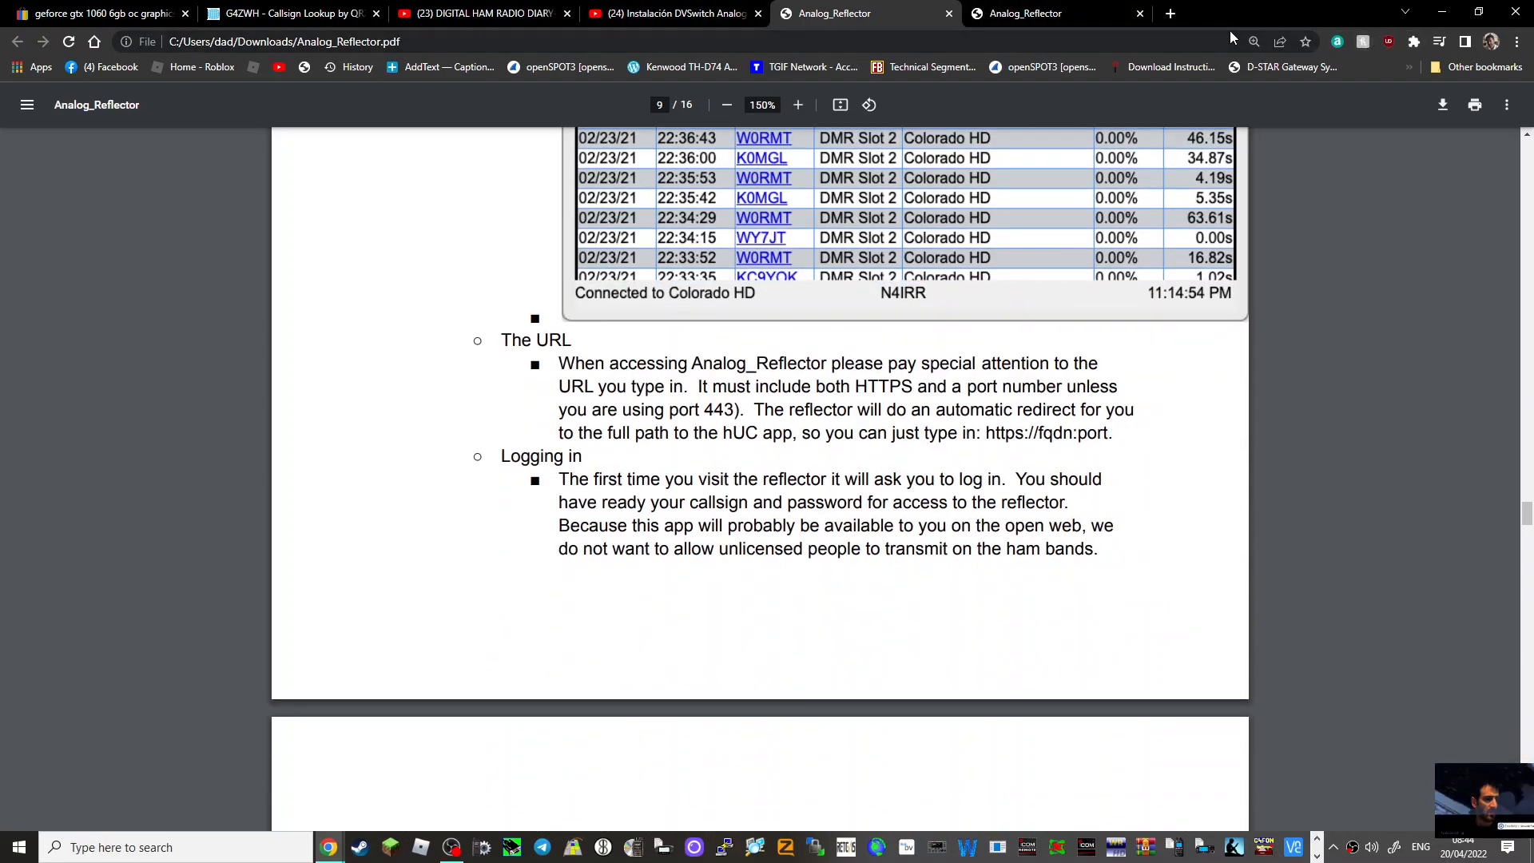
click(675, 12)
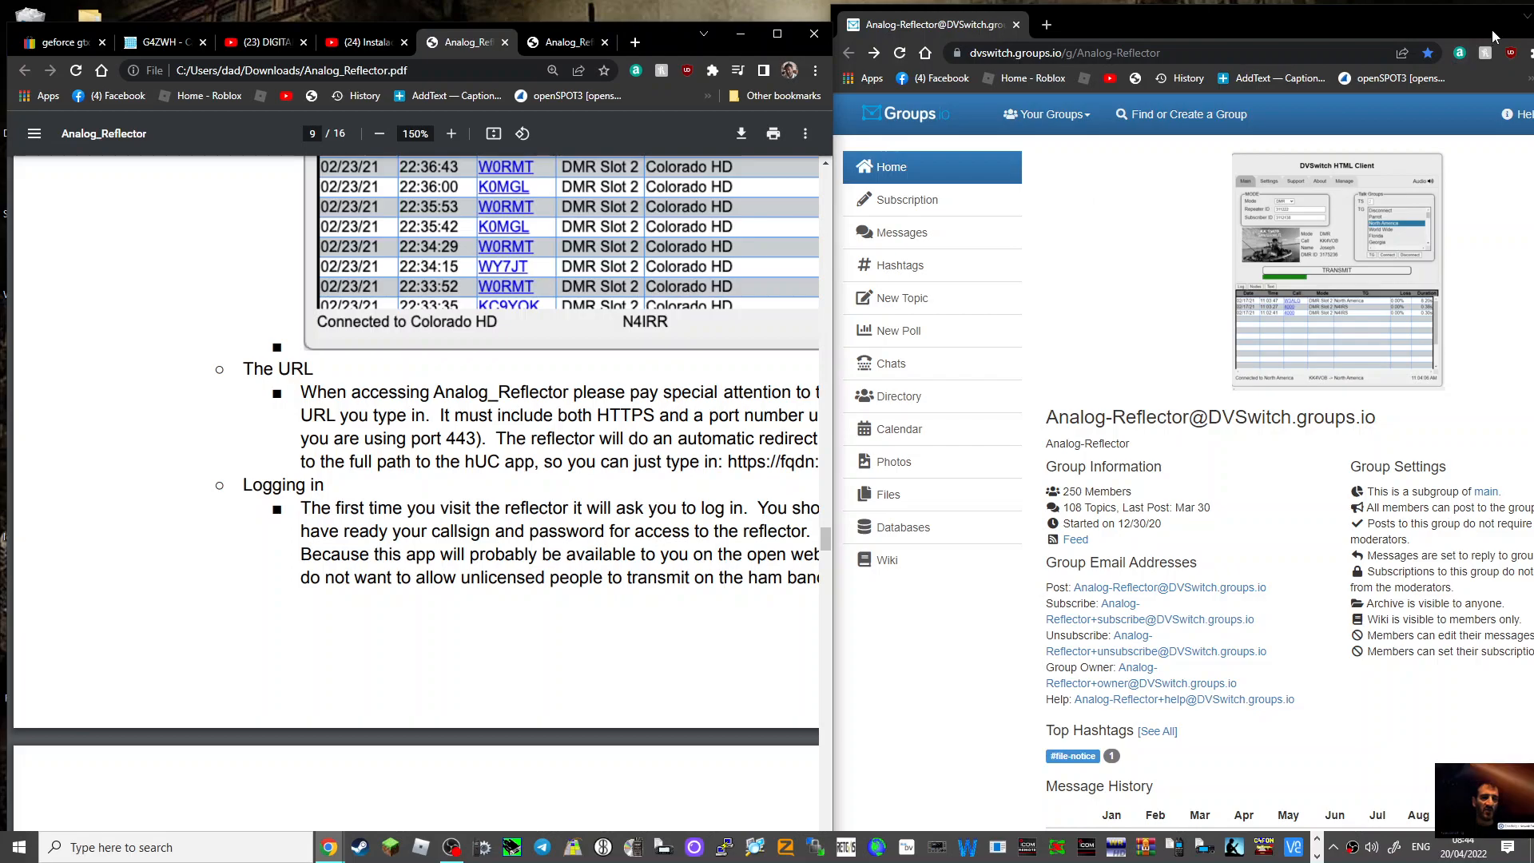
Bring the groups.io Analog-Reflector page forward, then the YouTube installation video window
click(1479, 32)
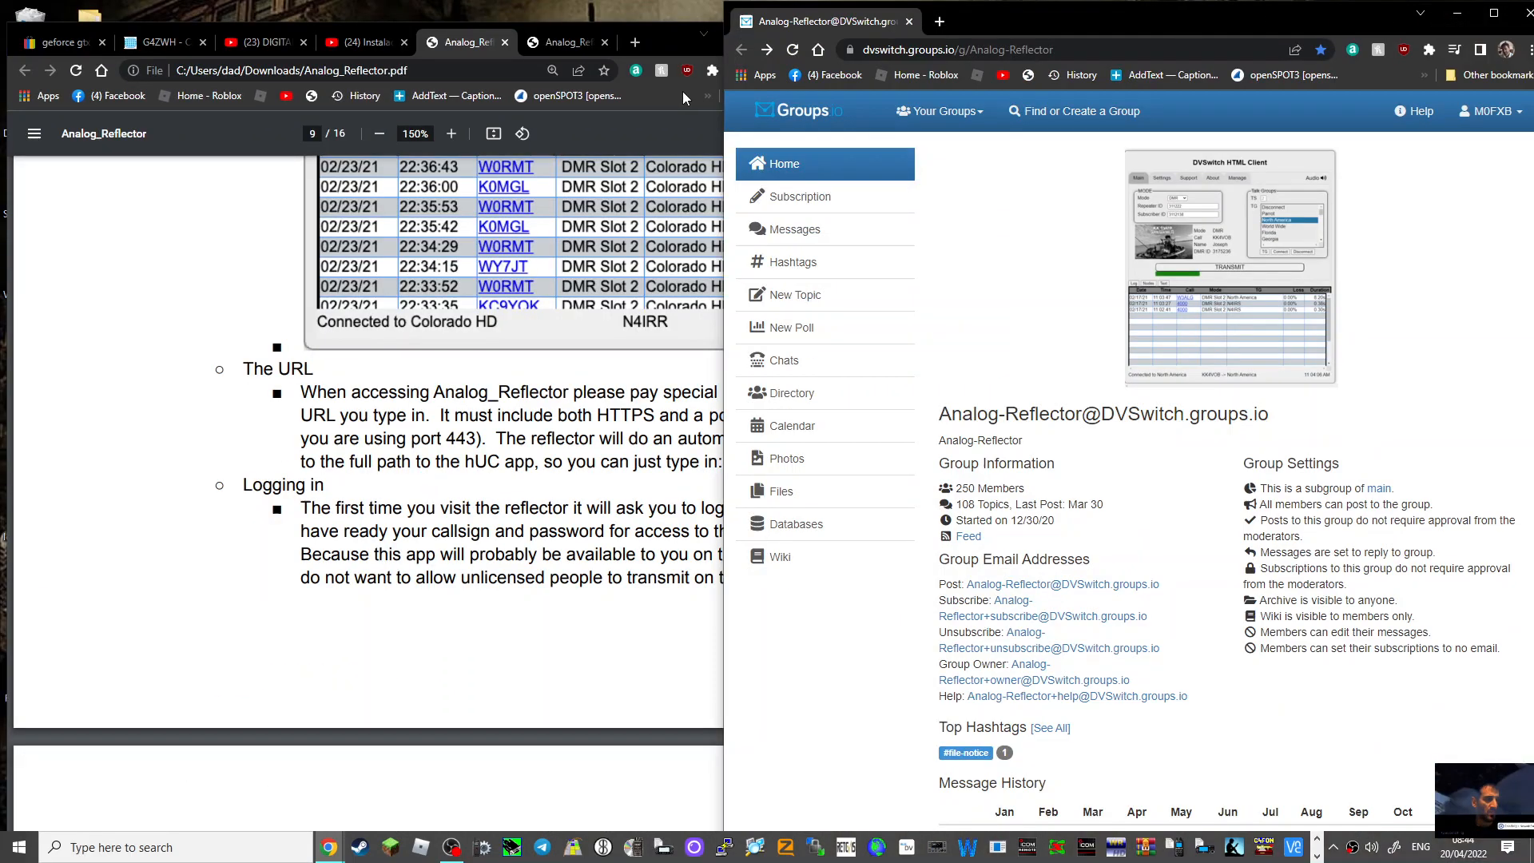
click(362, 42)
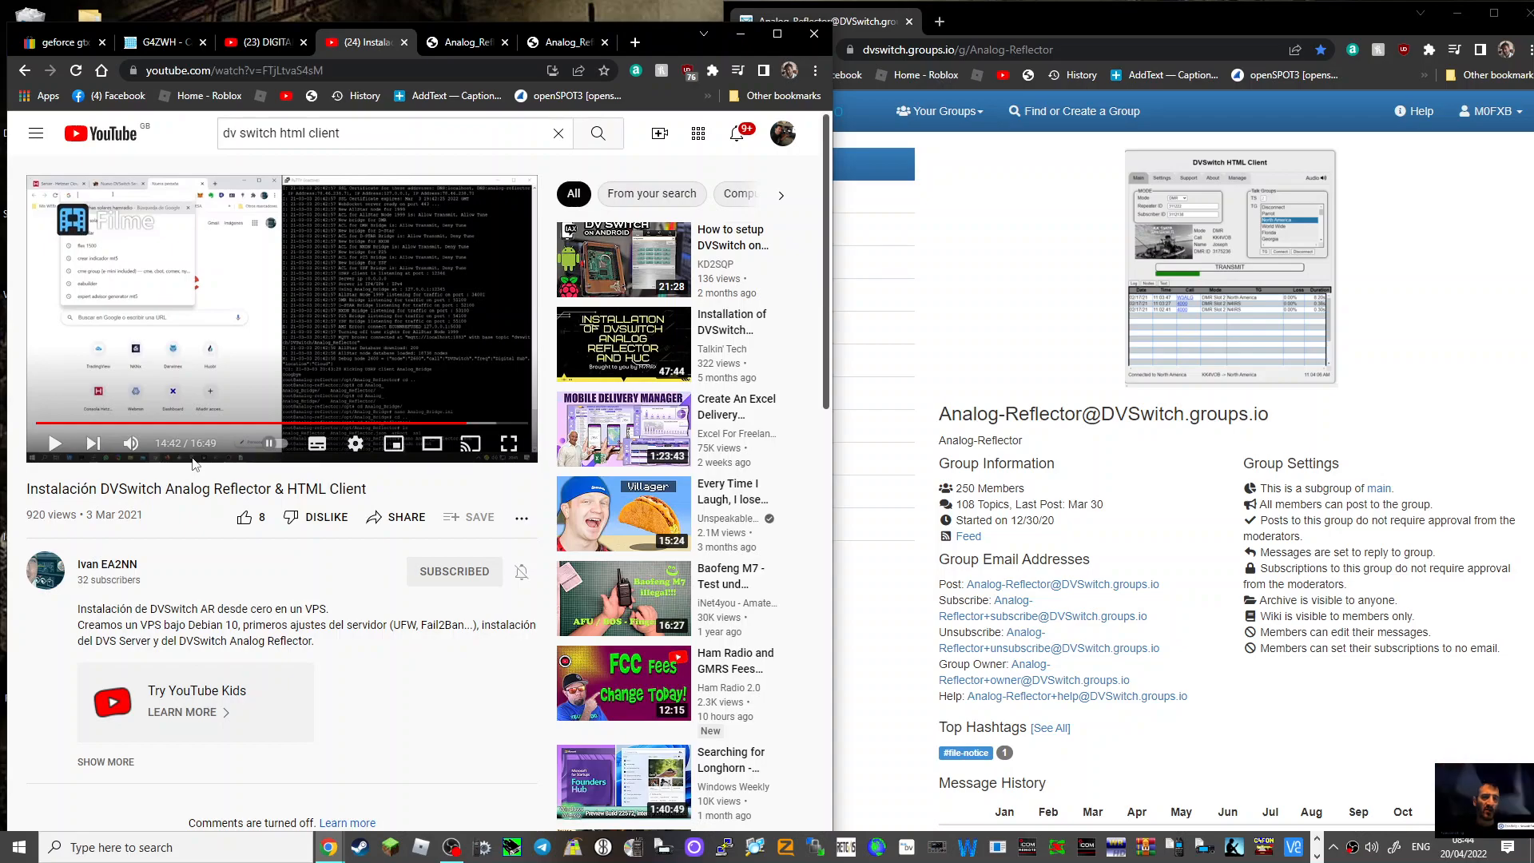
mouse_move(508, 443)
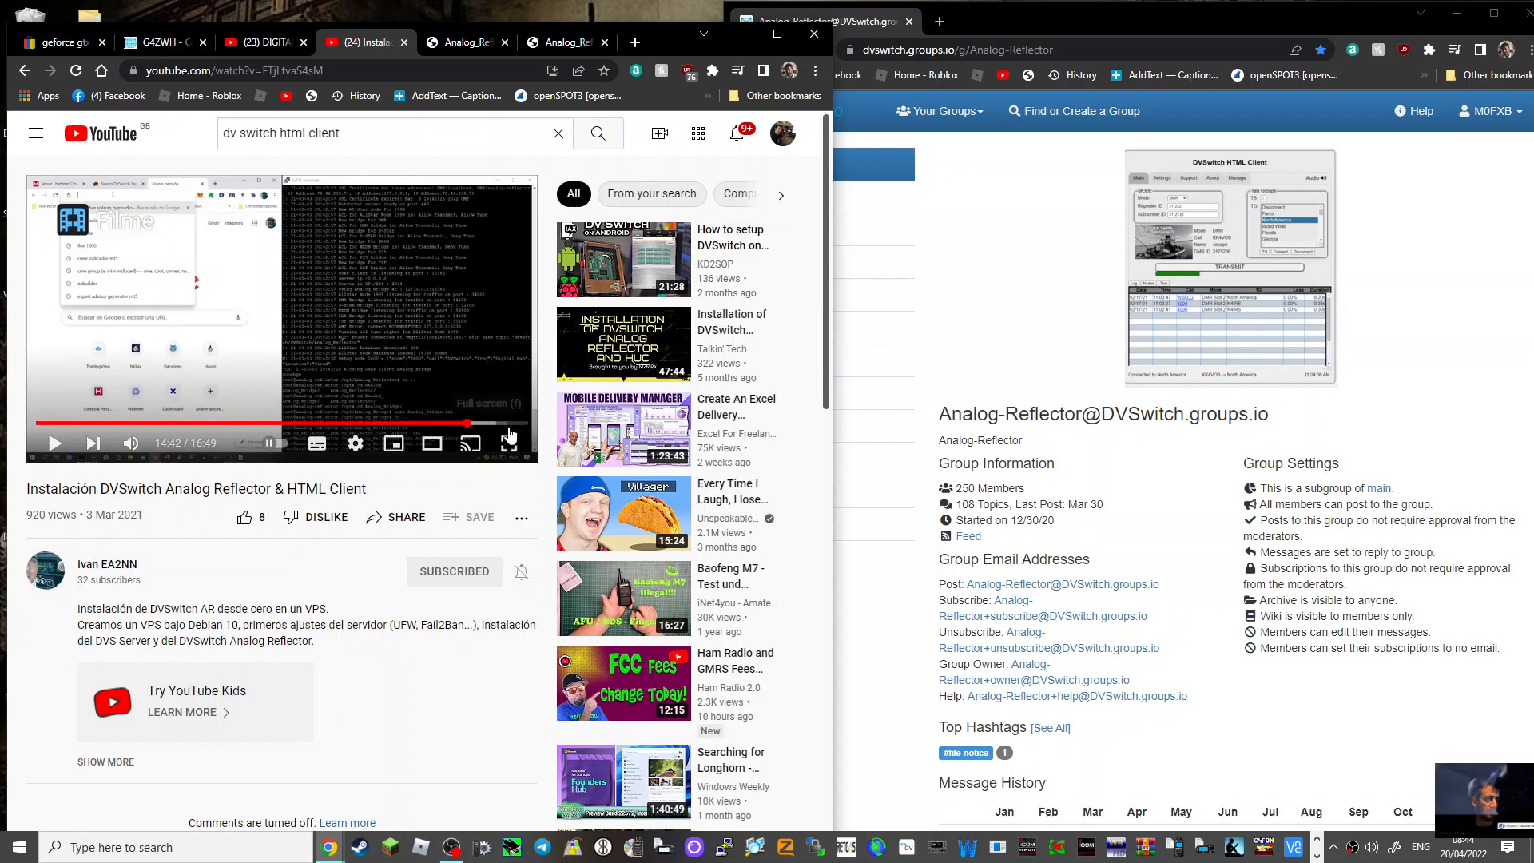
Hover the full screen control on the paused installation video
click(509, 444)
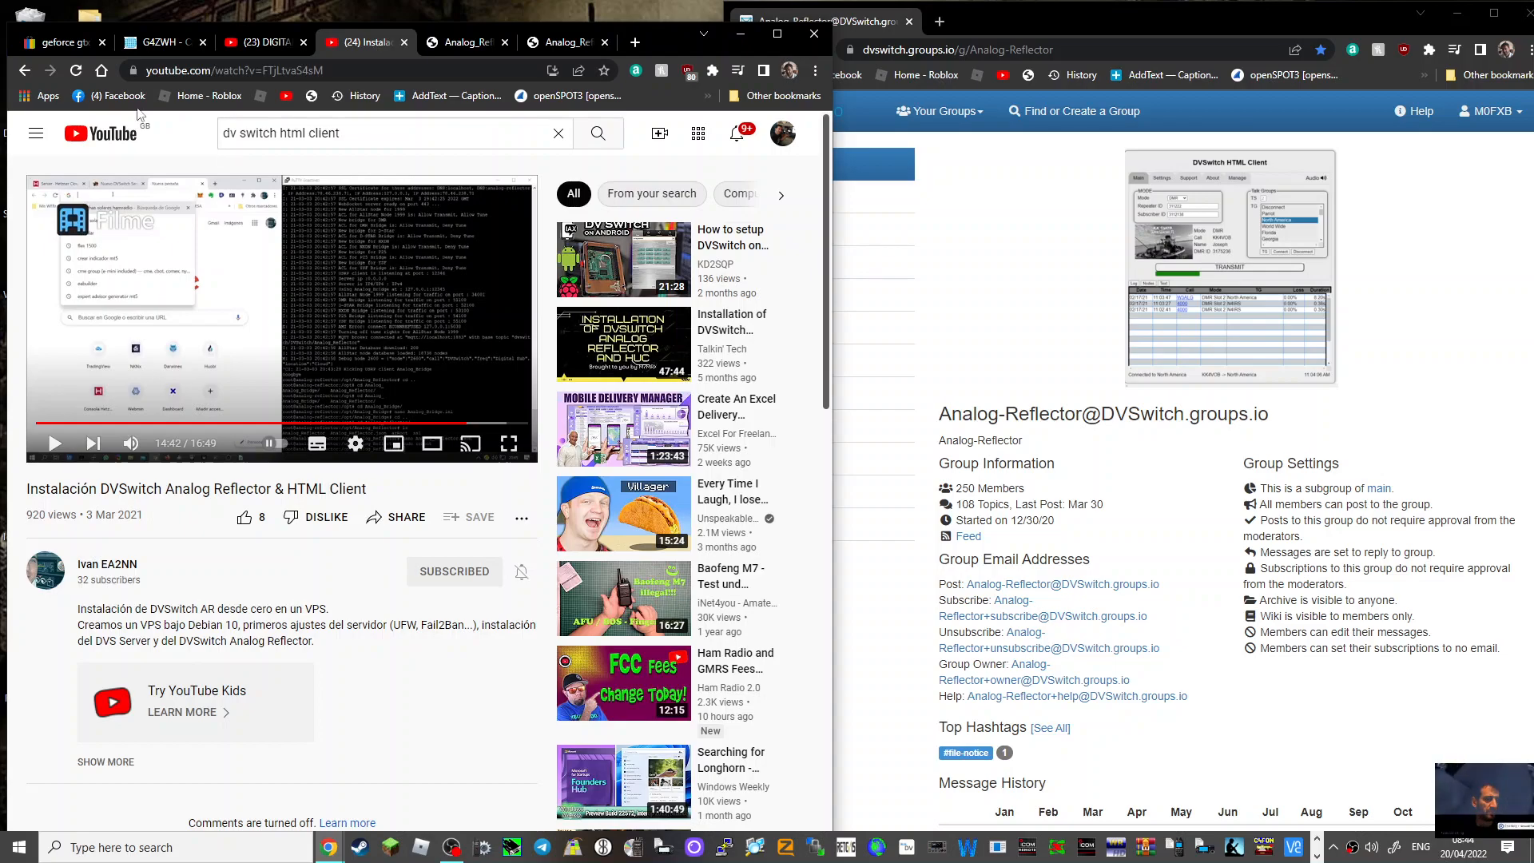
mouse_move(959, 205)
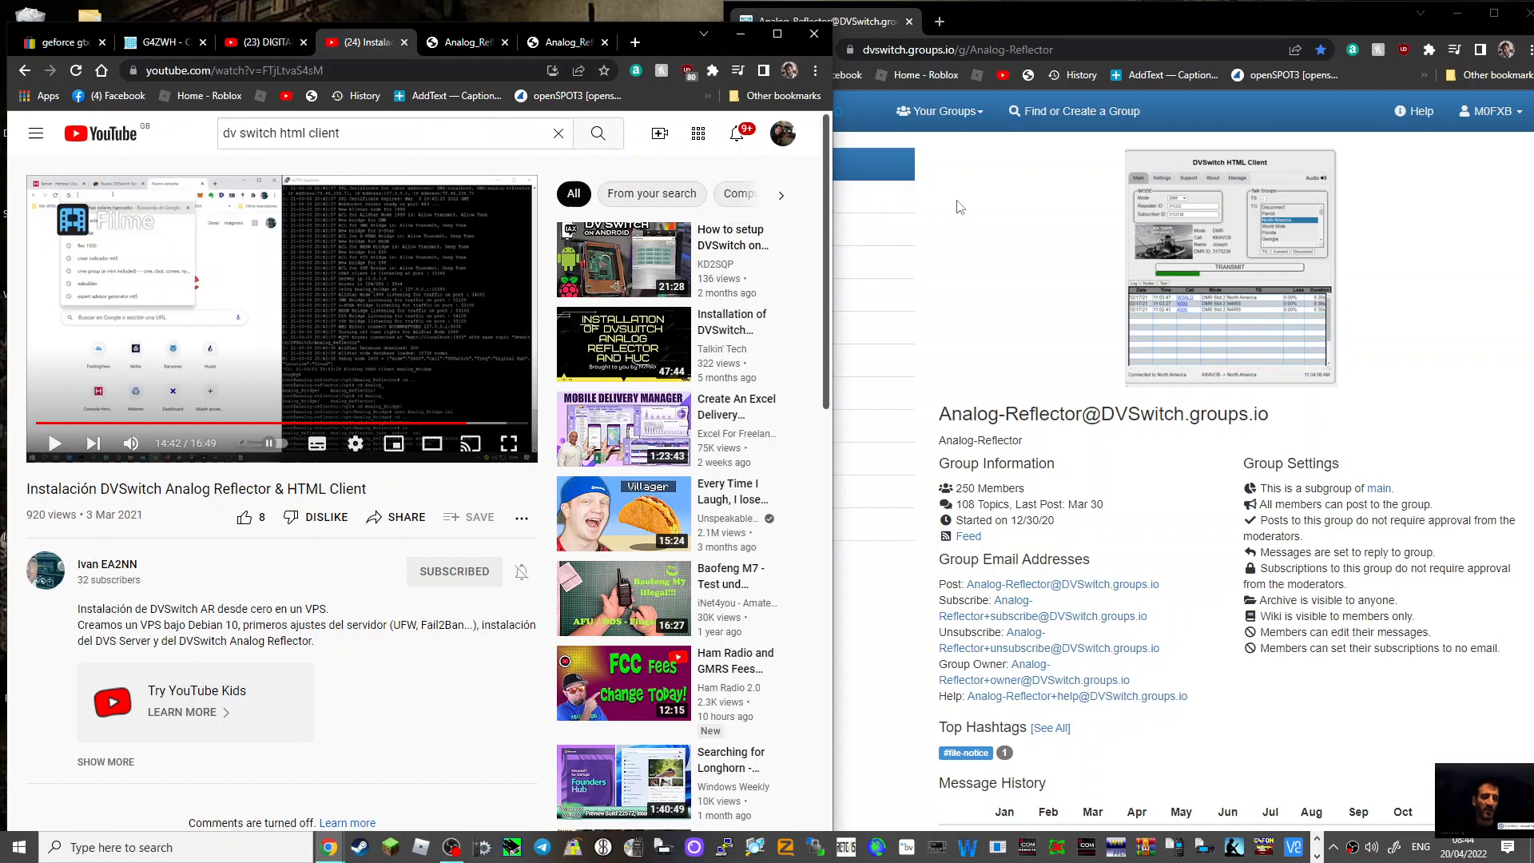
mouse_move(1510, 54)
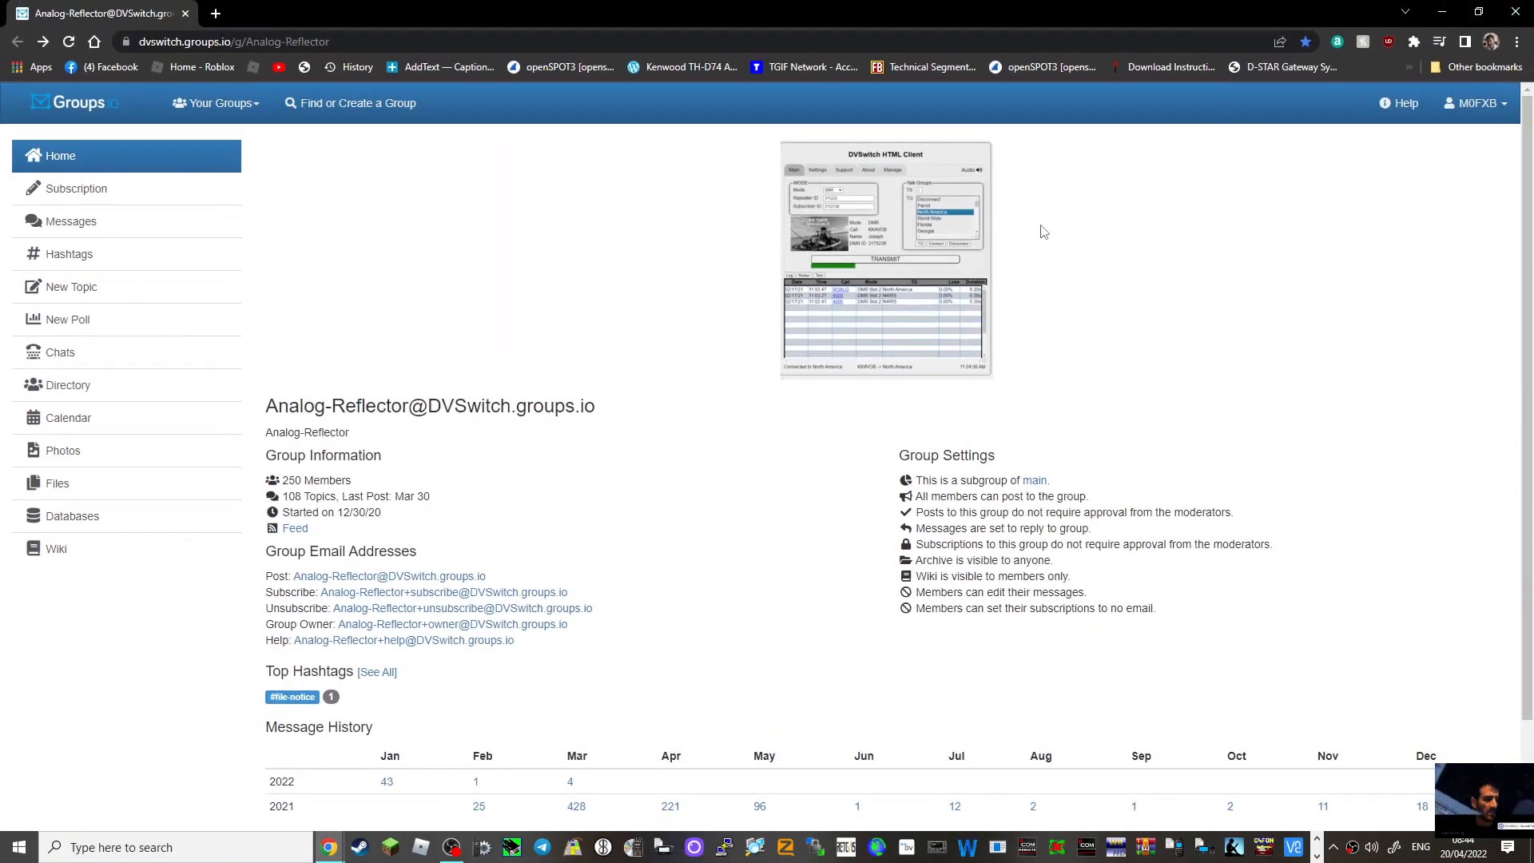
scroll(down, 3)
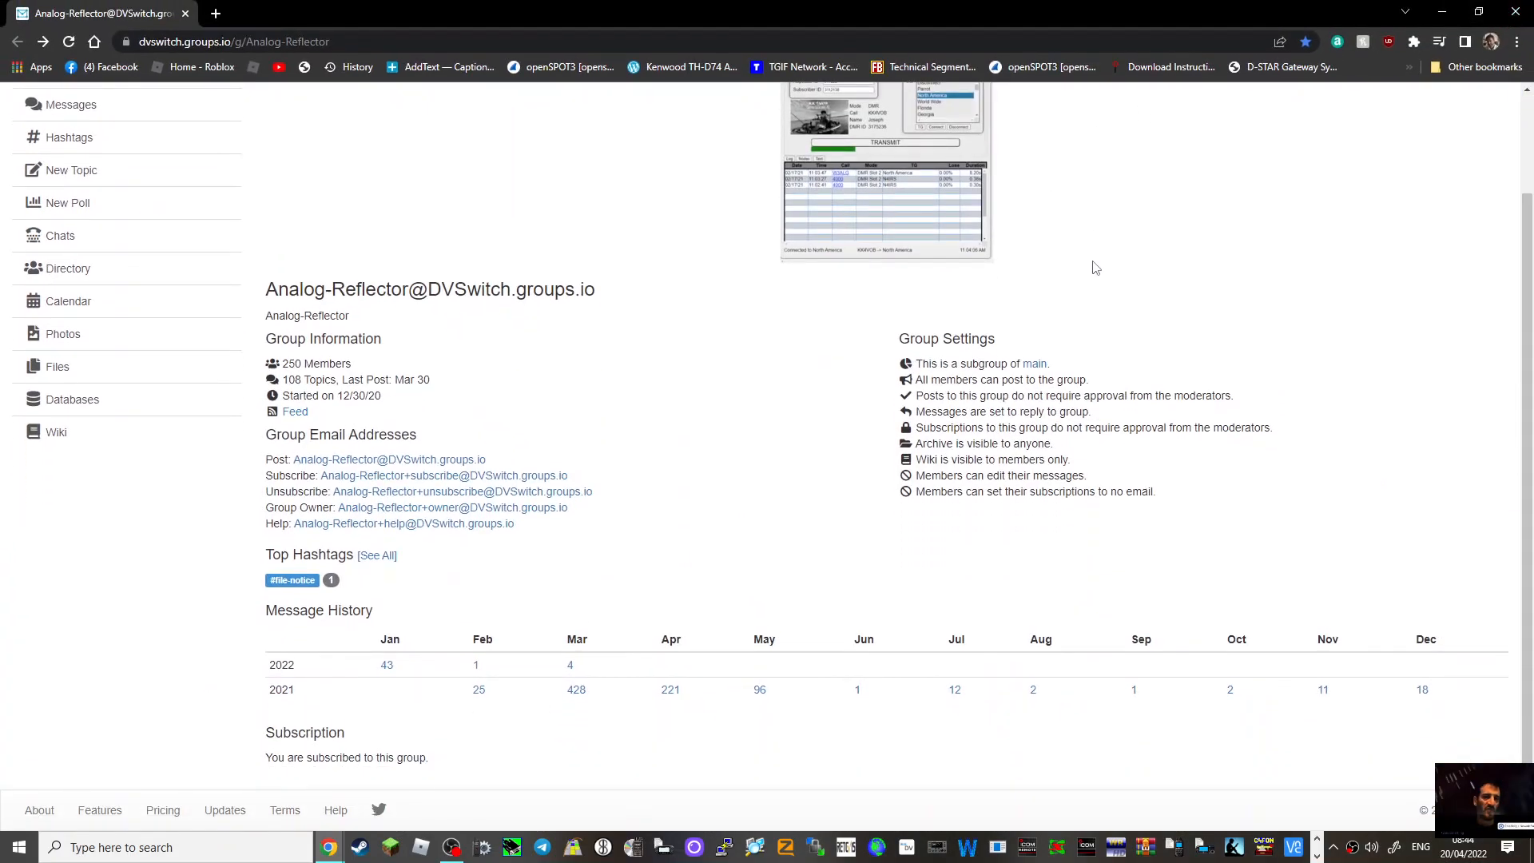
scroll(up, 3)
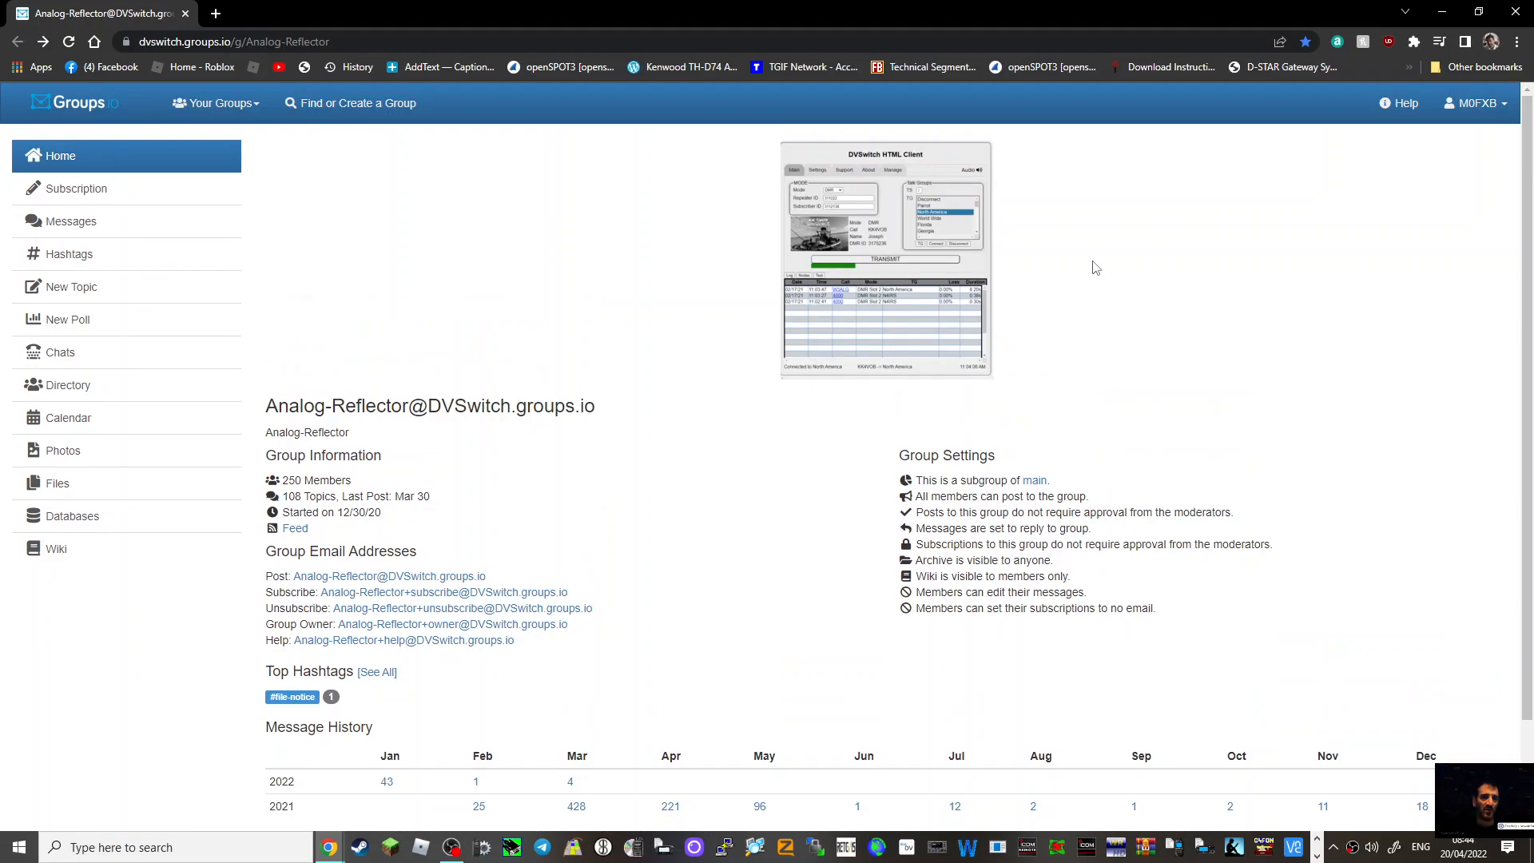